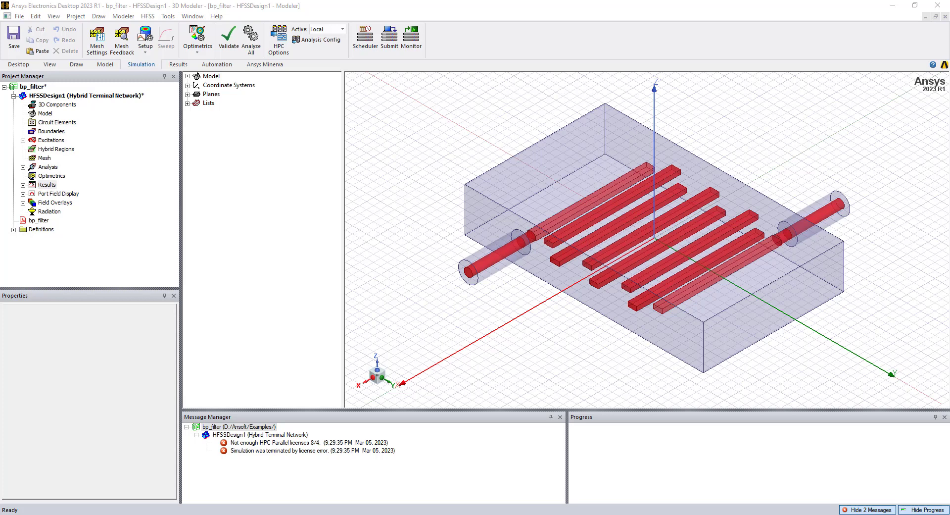
mouse_move(228, 169)
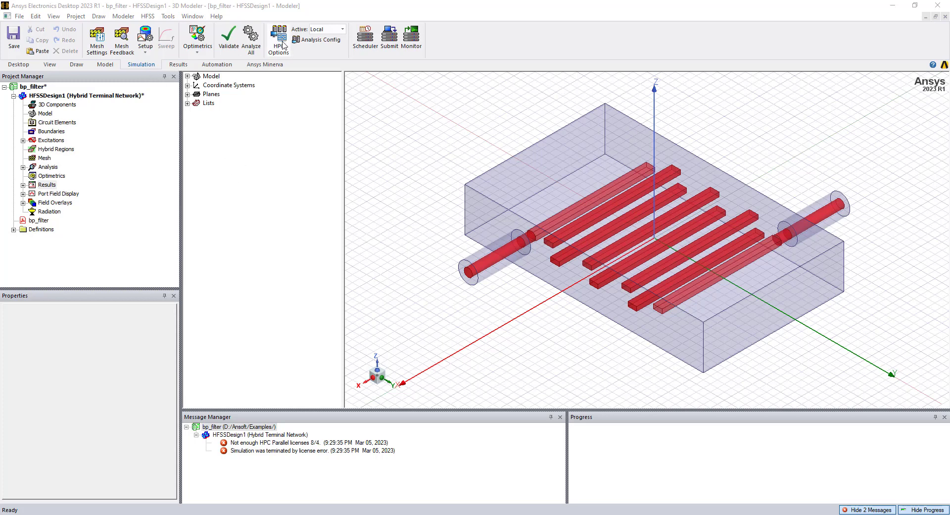
Step: Open HPC and Analysis Options to review the 8-core localhost configuration
left_click(277, 36)
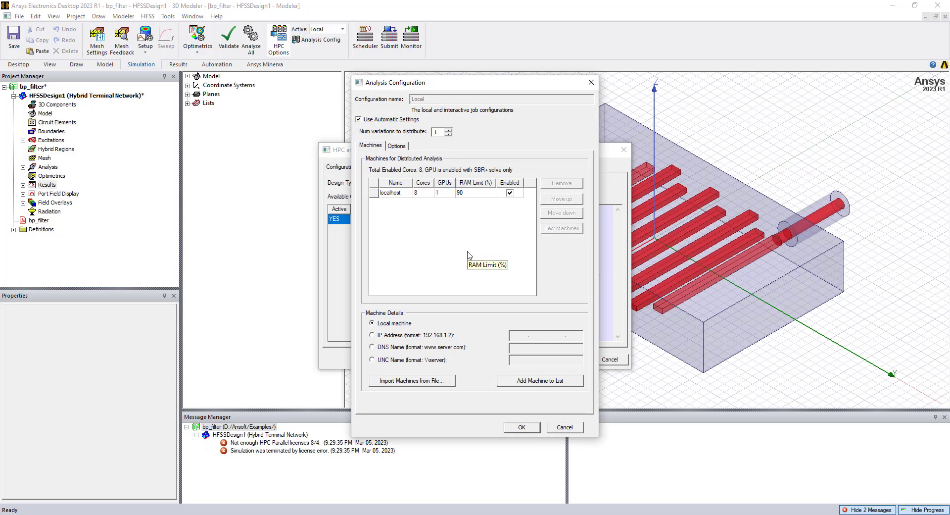
mouse_move(419, 201)
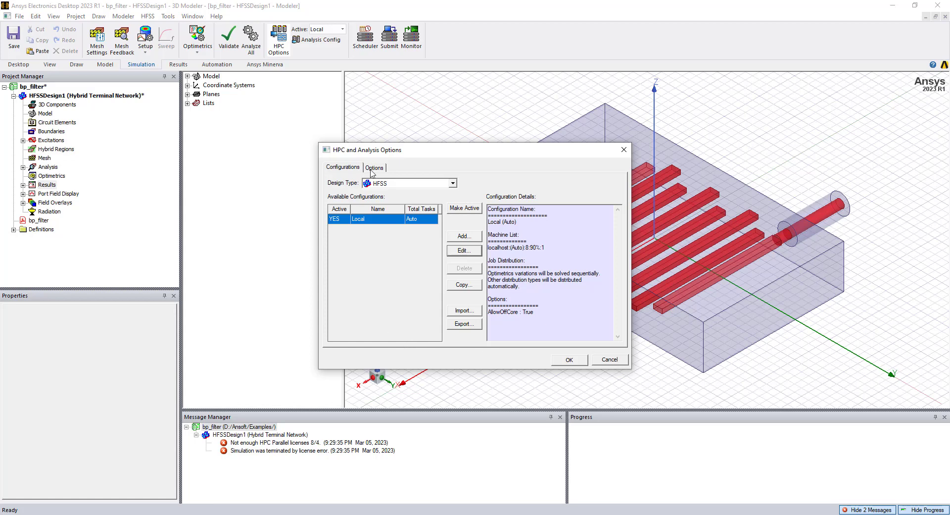
Step: Set the HPC license to Pack and run Analyze All on the bandpass filter
left_click(375, 167)
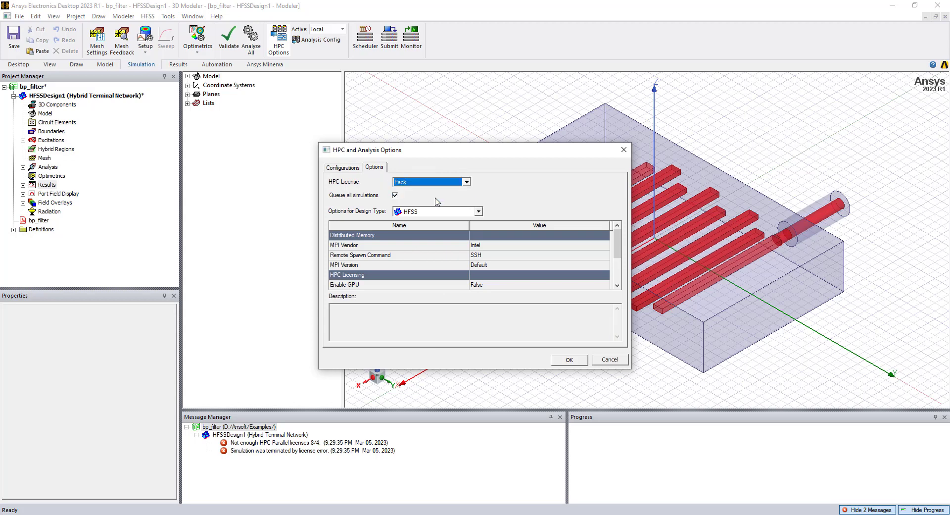
left_click(569, 359)
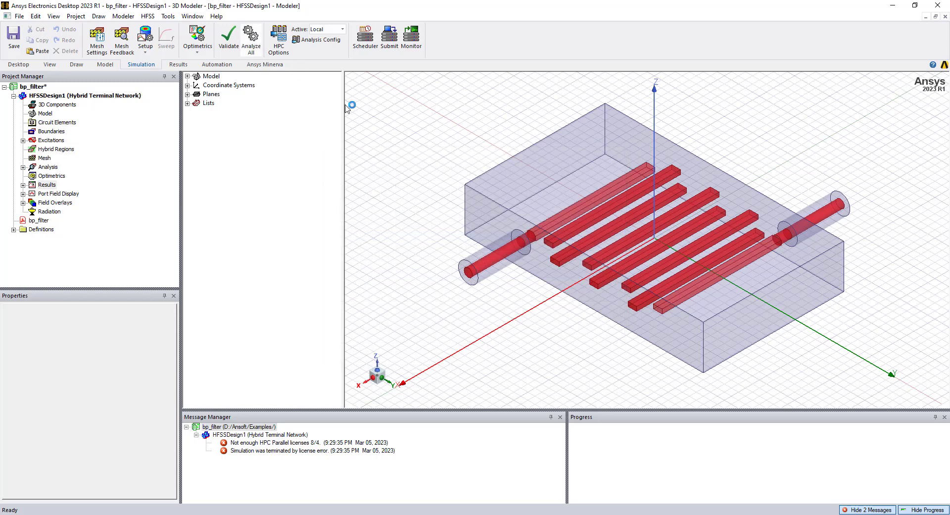
left_click(250, 39)
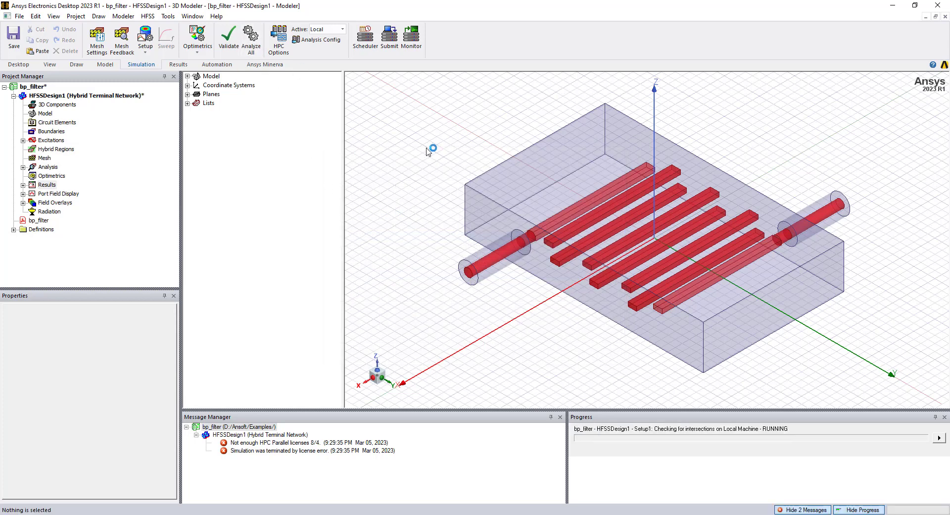